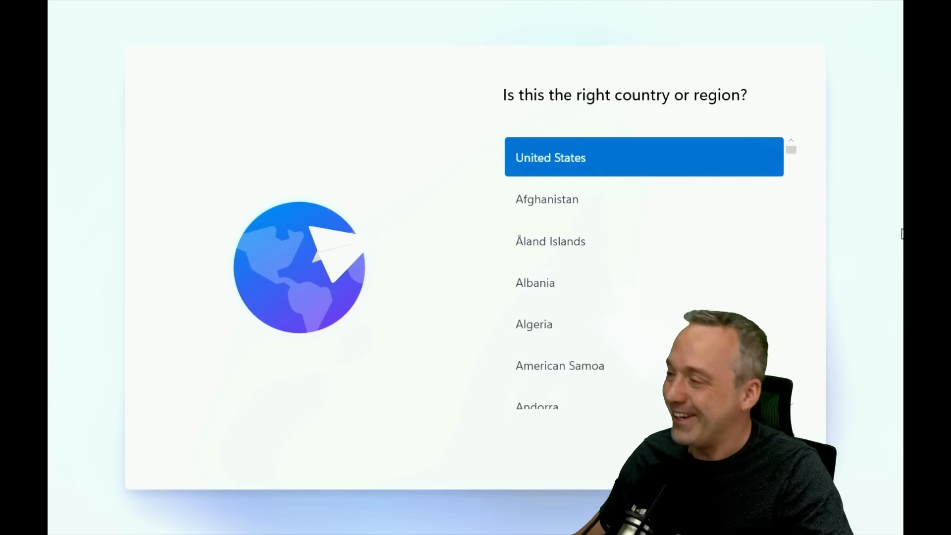
pyautogui.moveTo(269, 395)
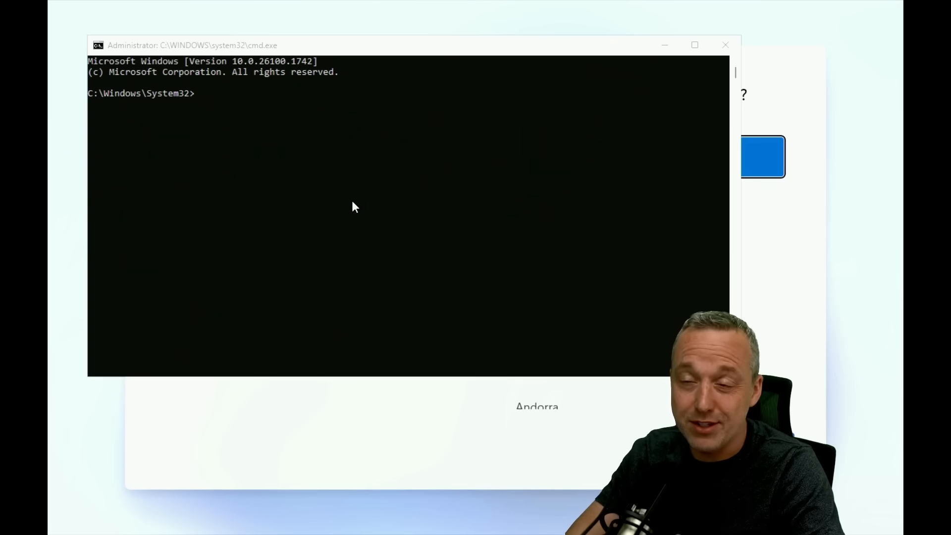
pyautogui.moveTo(491, 207)
pyautogui.write('start')
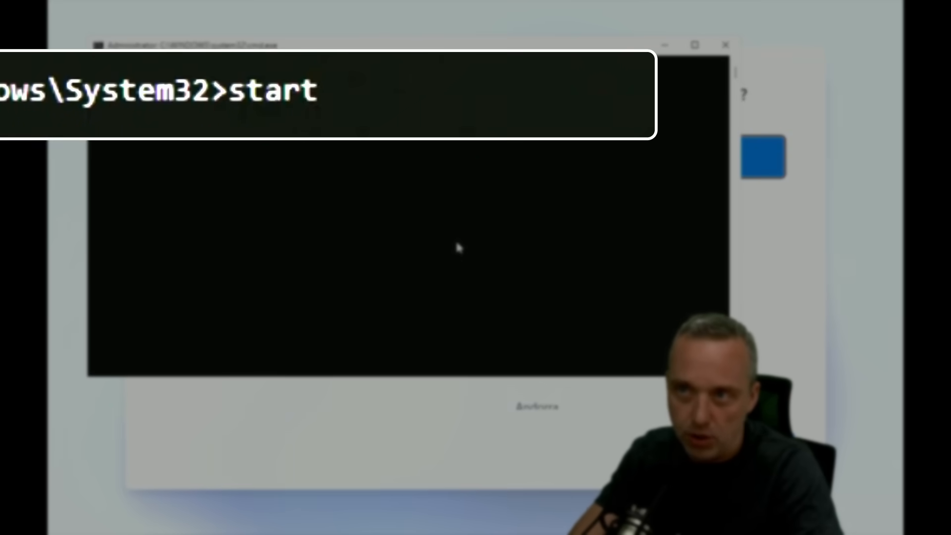
# Step: Run start ms-cxh:localonly to bring up the 'Create a user for this PC' window
pyautogui.write('ms-')
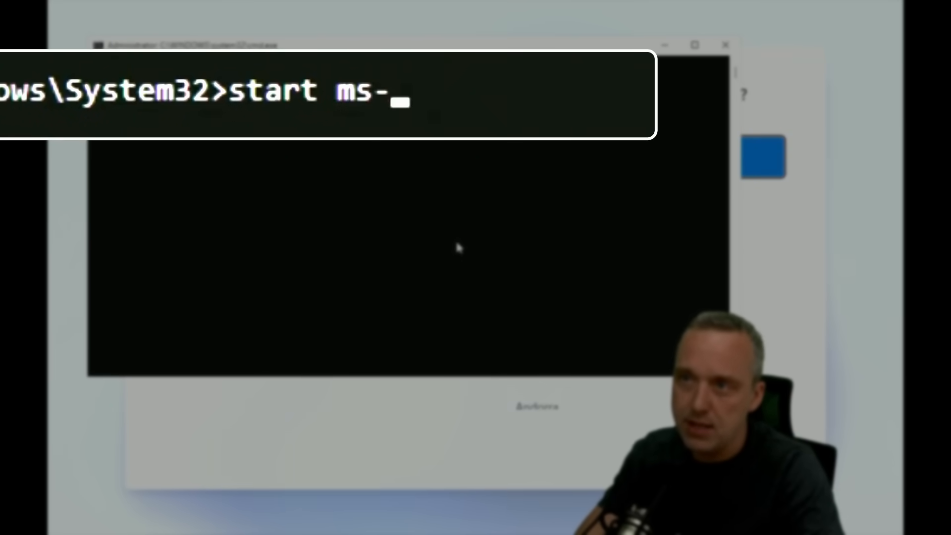
pyautogui.write('cxh')
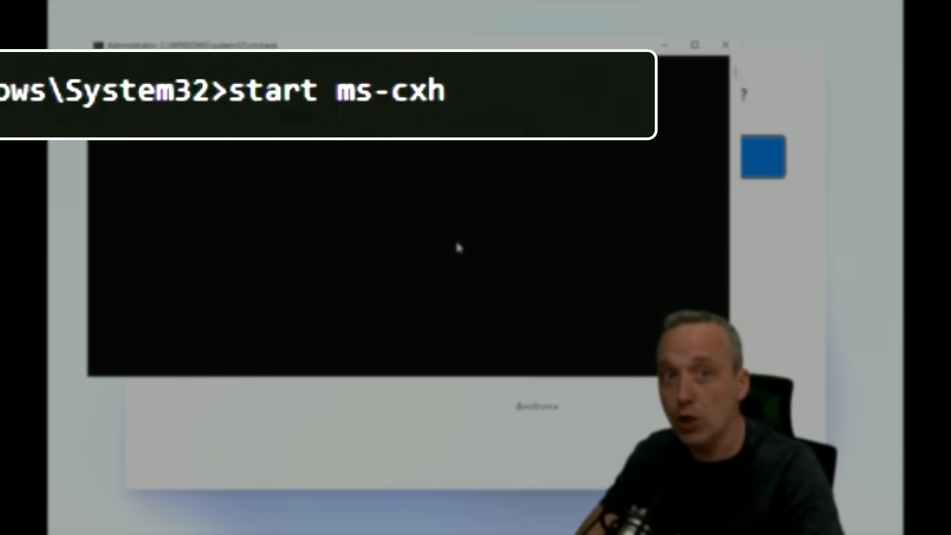
pyautogui.write(':lo')
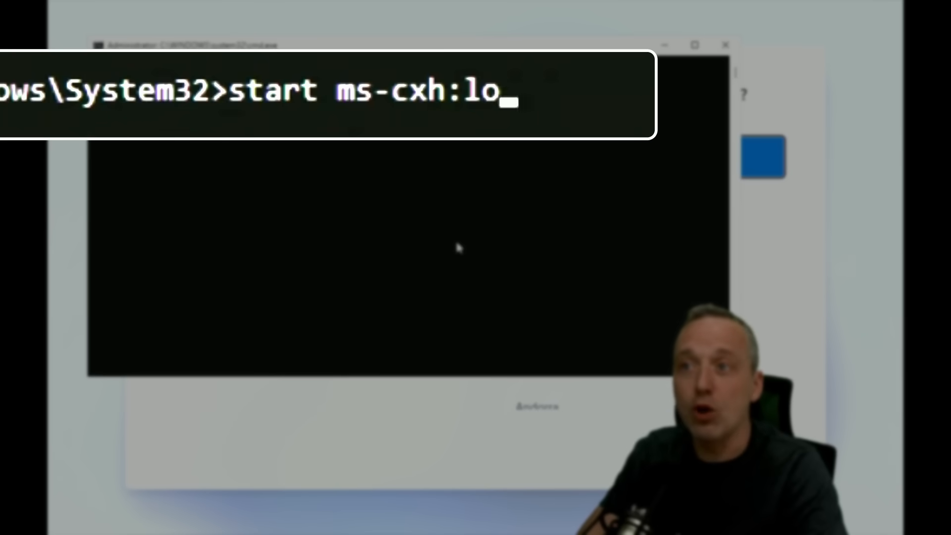
pyautogui.write('calonly')
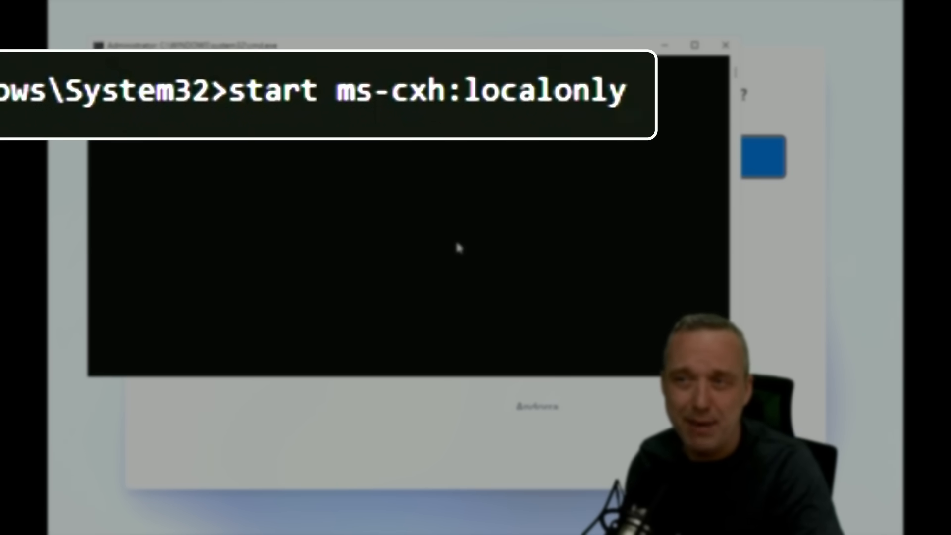
pyautogui.press('Enter')
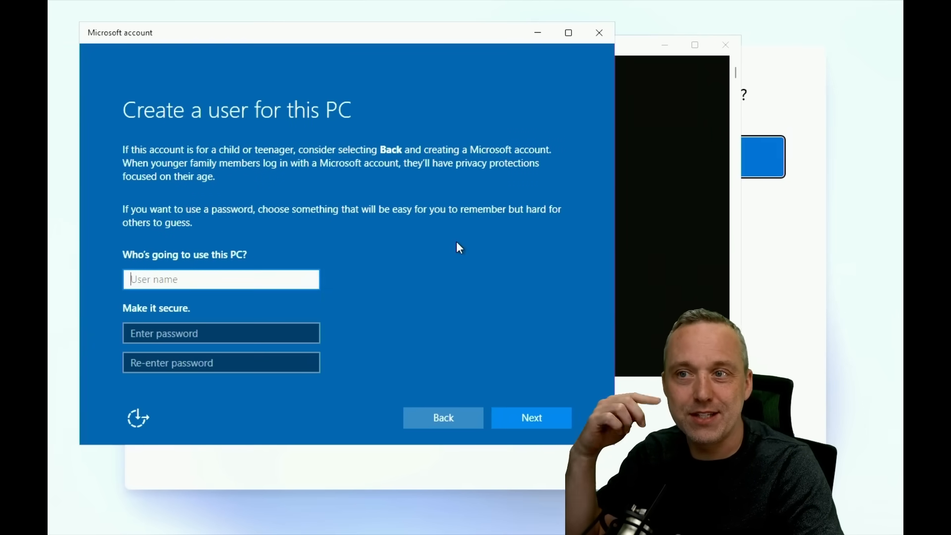
# Step: Enter the local user name beginning 'Su' and proceed to the privacy settings screen
pyautogui.write('Su')
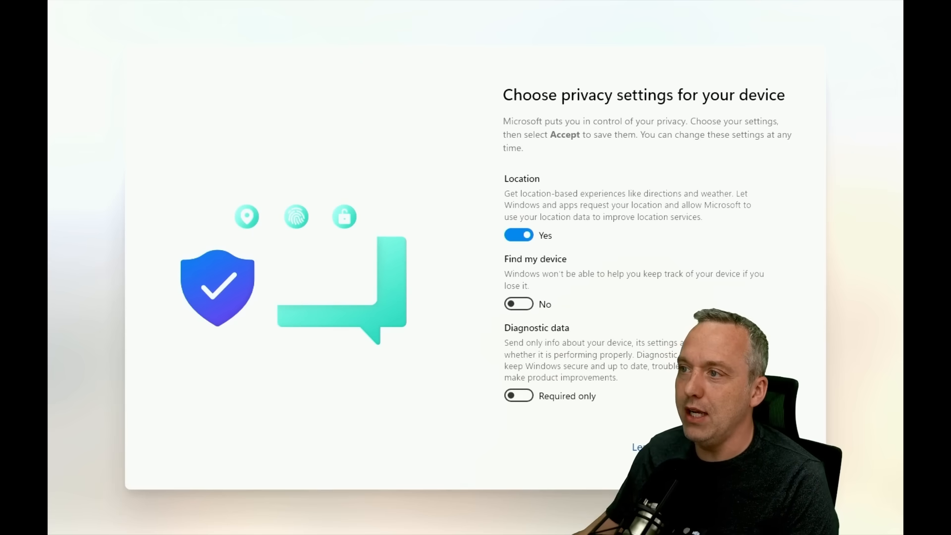
# Step: Scroll through the device privacy options before accepting them to reach the desktop
pyautogui.scroll(-3)
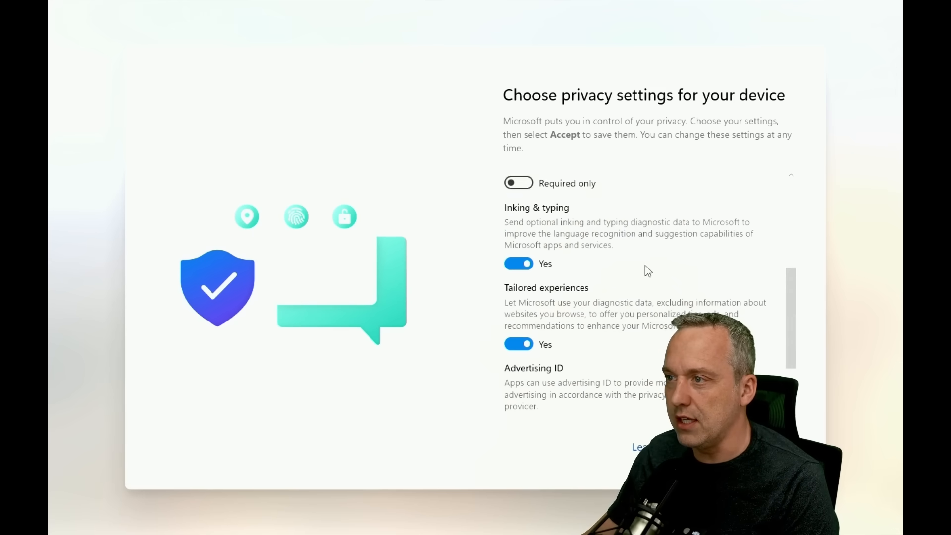
pyautogui.scroll(-3)
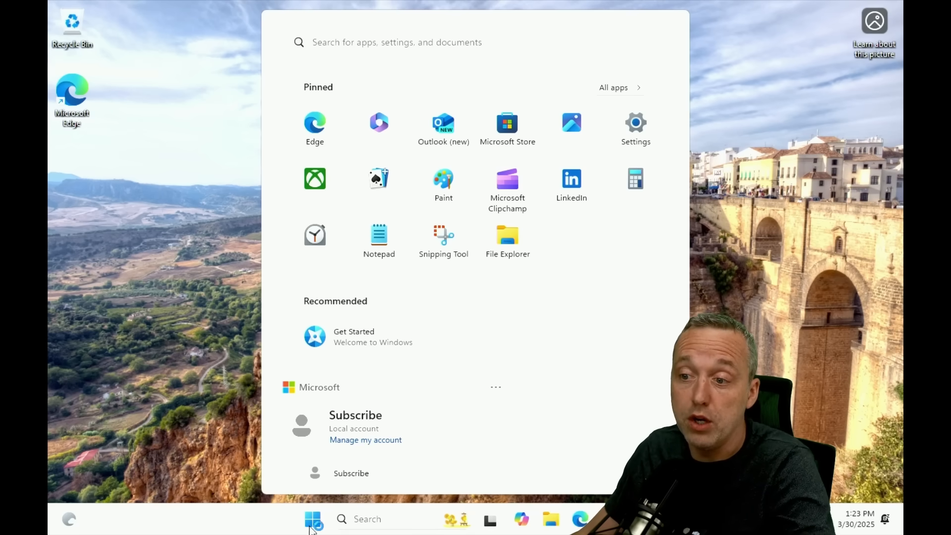
# Step: Bring up the Run box from the Start button's system shortcut menu to launch winver
pyautogui.rightClick(313, 518)
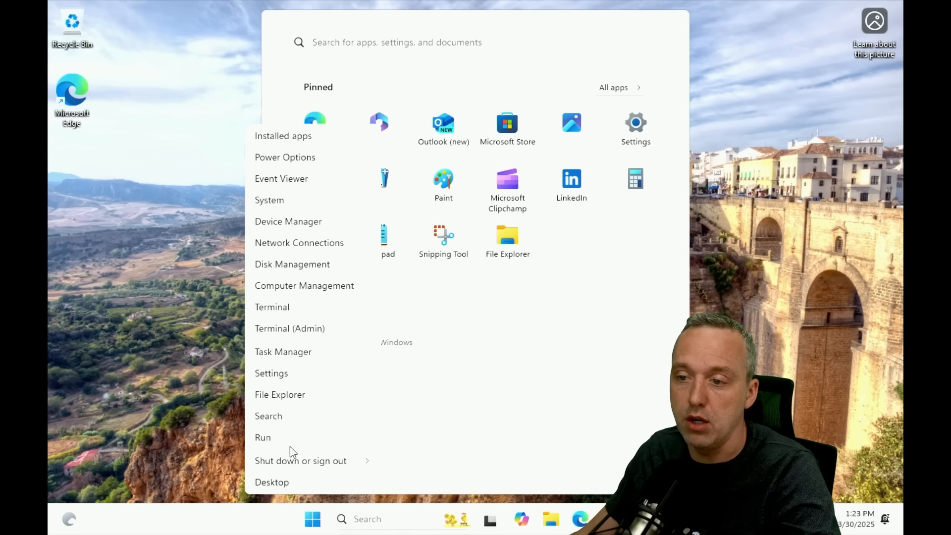
pyautogui.click(262, 437)
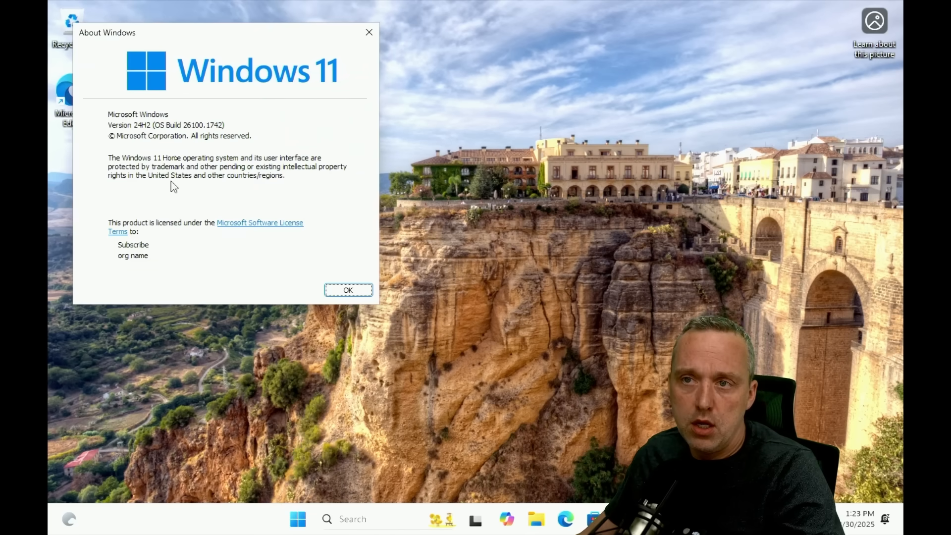
pyautogui.moveTo(210, 141)
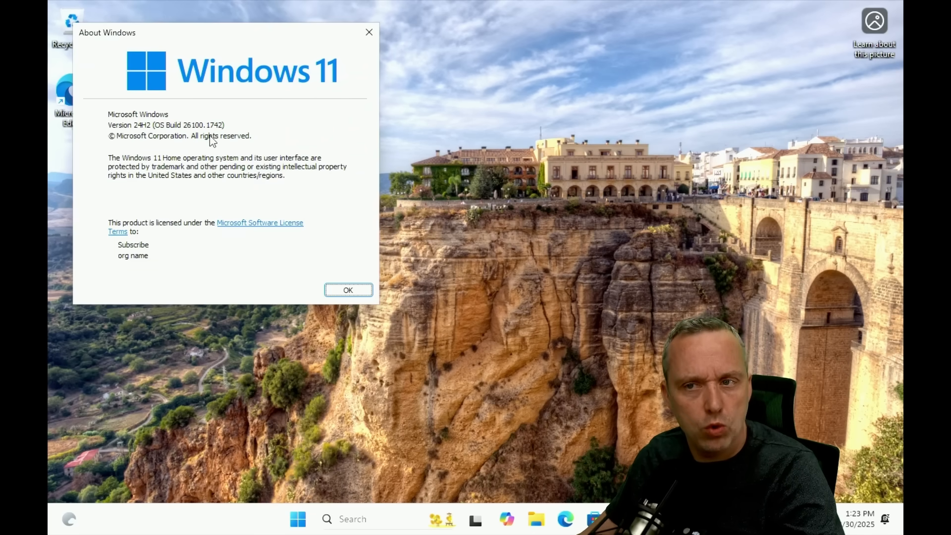